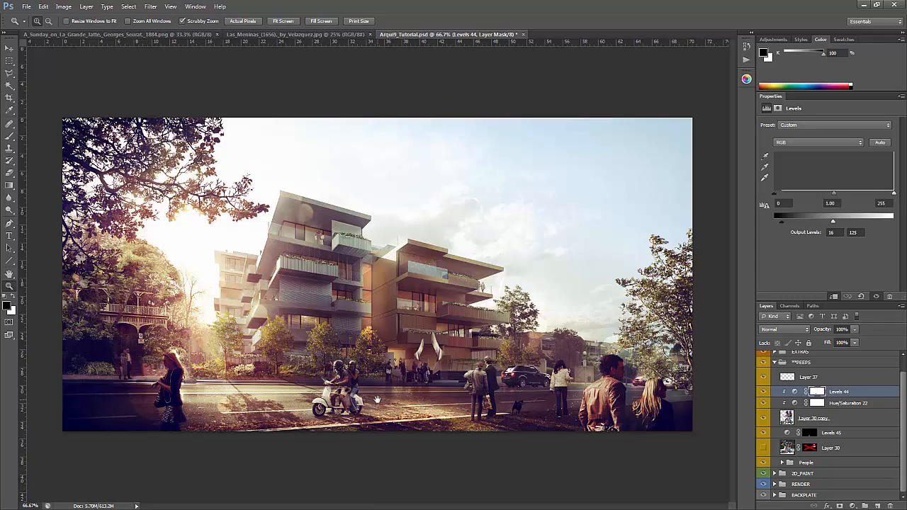
- Hide the pedestrians (Layer 30 copy) and the scooter couple, then select Layer 37
{"action": "left_click", "coordinate": [763, 418]}
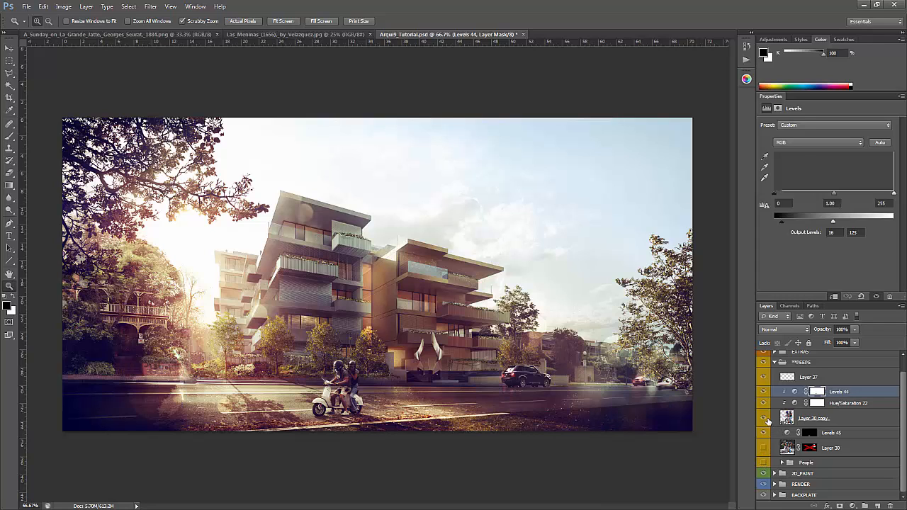
{"action": "left_click", "coordinate": [763, 376]}
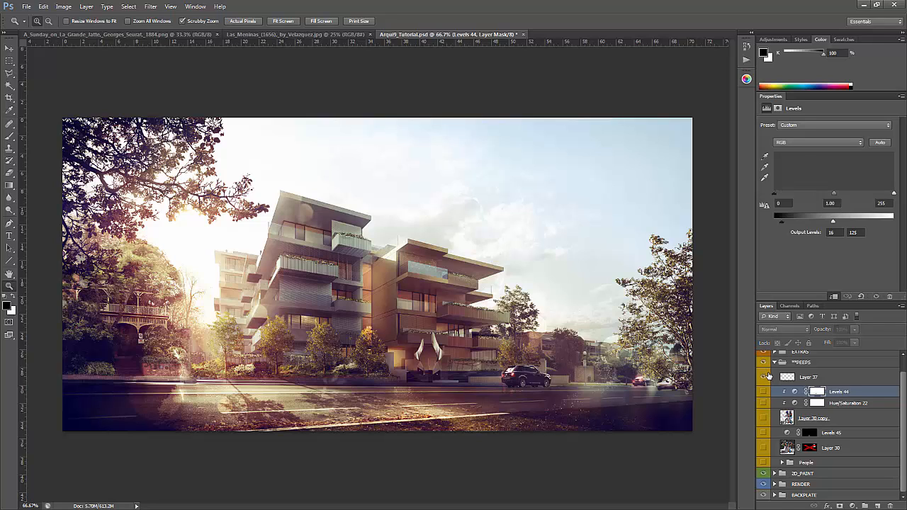
{"action": "mouse_move", "coordinate": [765, 376]}
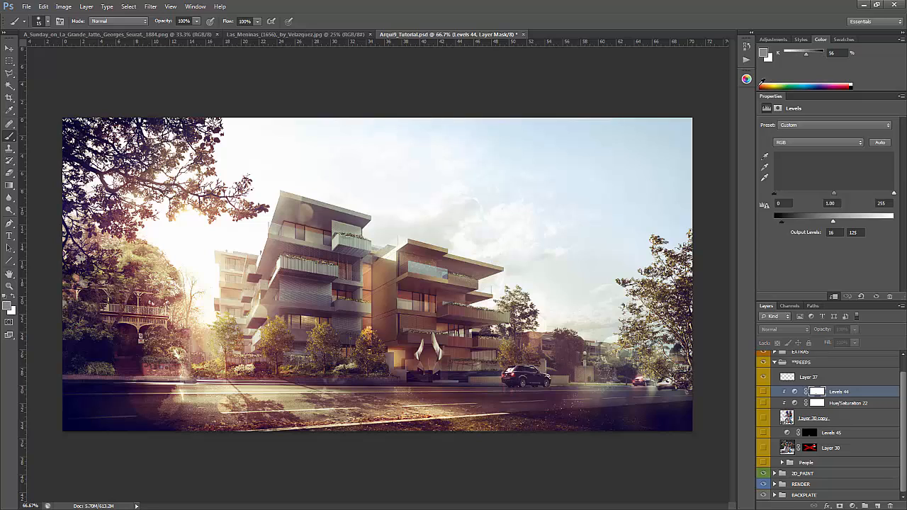
{"action": "left_click", "coordinate": [809, 377]}
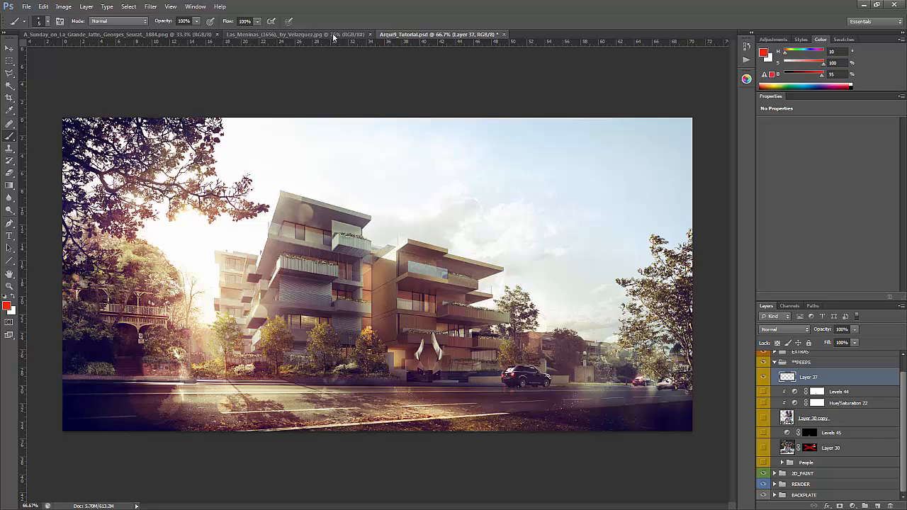
{"action": "left_click", "coordinate": [276, 34]}
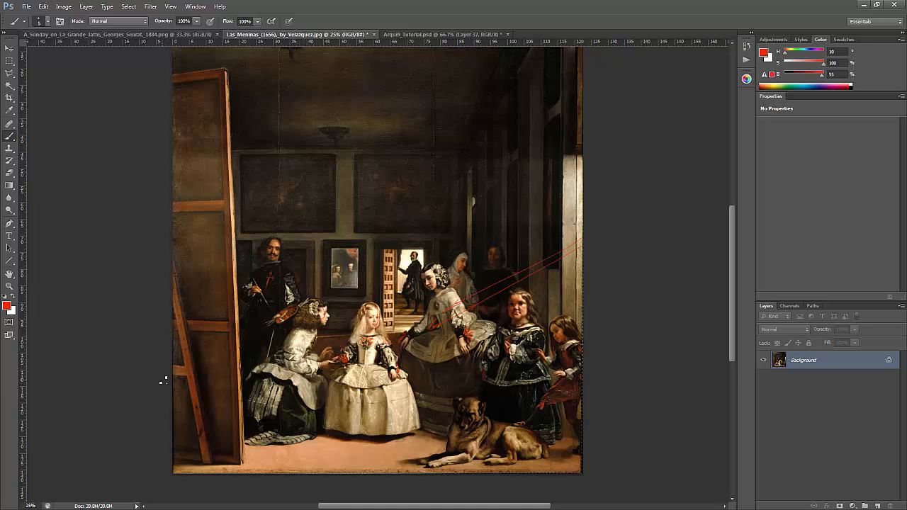
{"action": "mouse_move", "coordinate": [209, 365]}
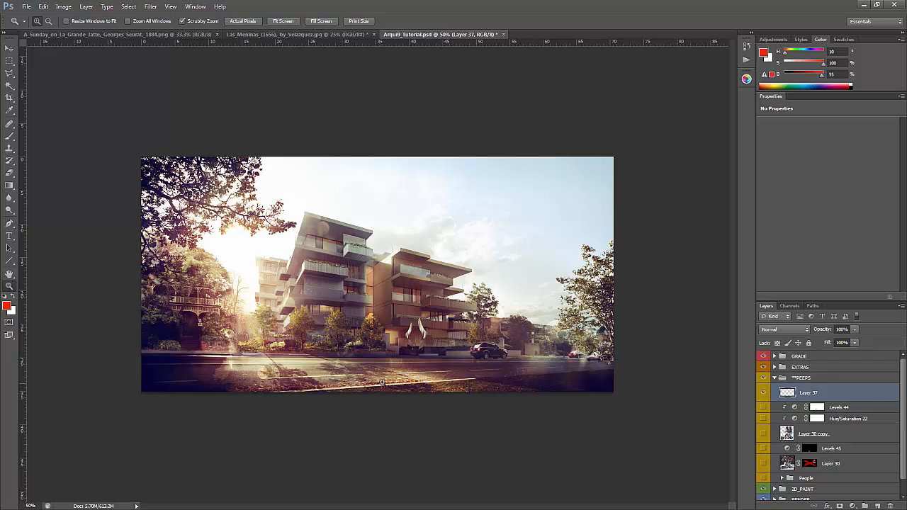
- Switch to the Brush tool for painting red perspective guides on Layer 37
{"action": "left_click", "coordinate": [9, 124]}
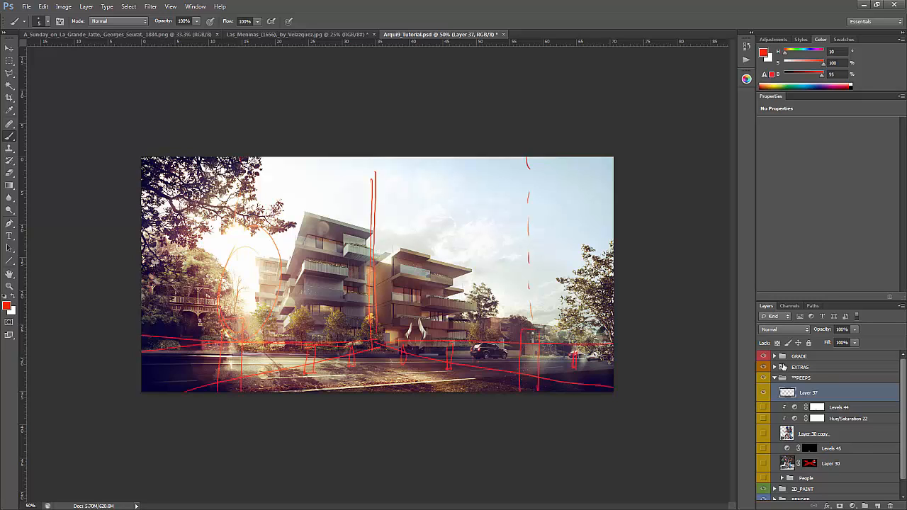
{"action": "mouse_move", "coordinate": [782, 367]}
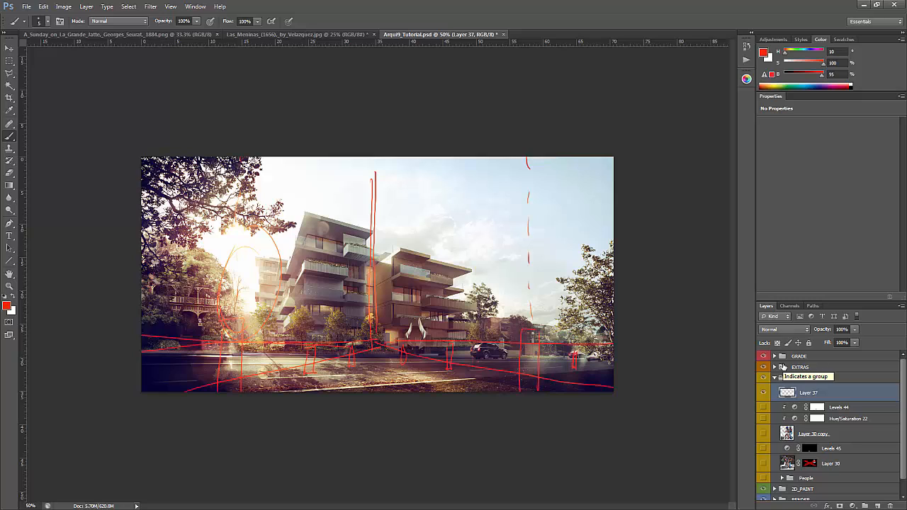
- Hide the red sketch, show the pedestrians, and select and show the scooter photo Layer 30
{"action": "left_click", "coordinate": [764, 378]}
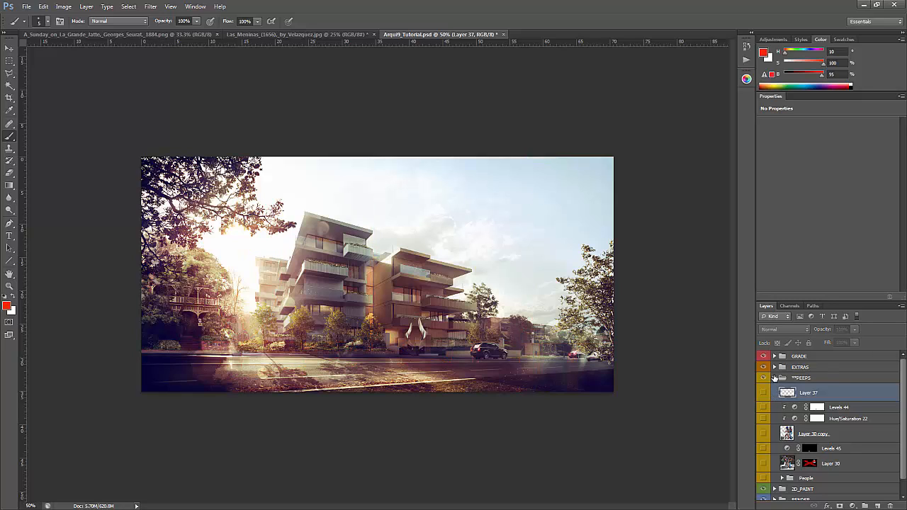
{"action": "left_click", "coordinate": [763, 463]}
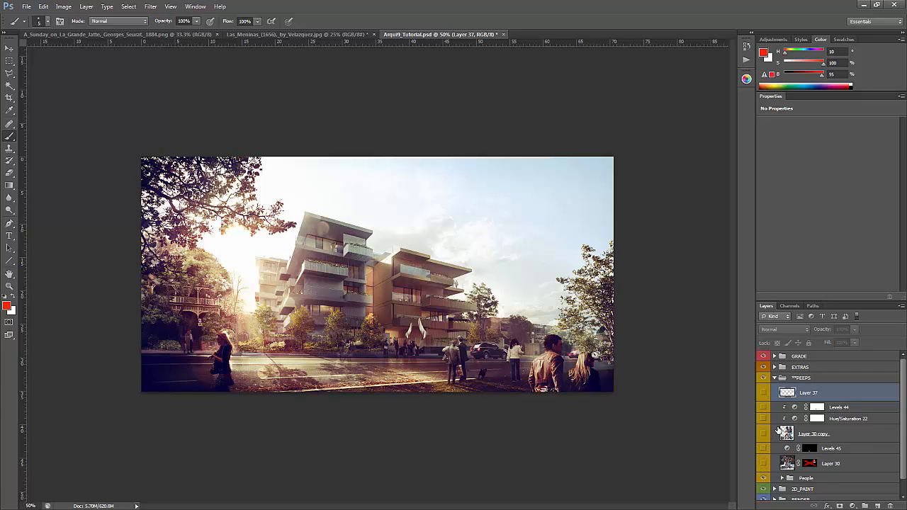
{"action": "left_click", "coordinate": [785, 433]}
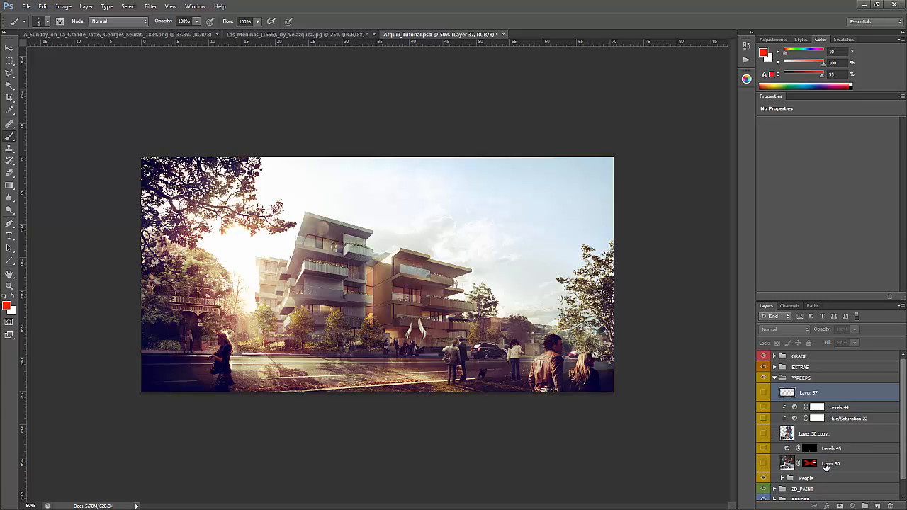
{"action": "left_click", "coordinate": [830, 464]}
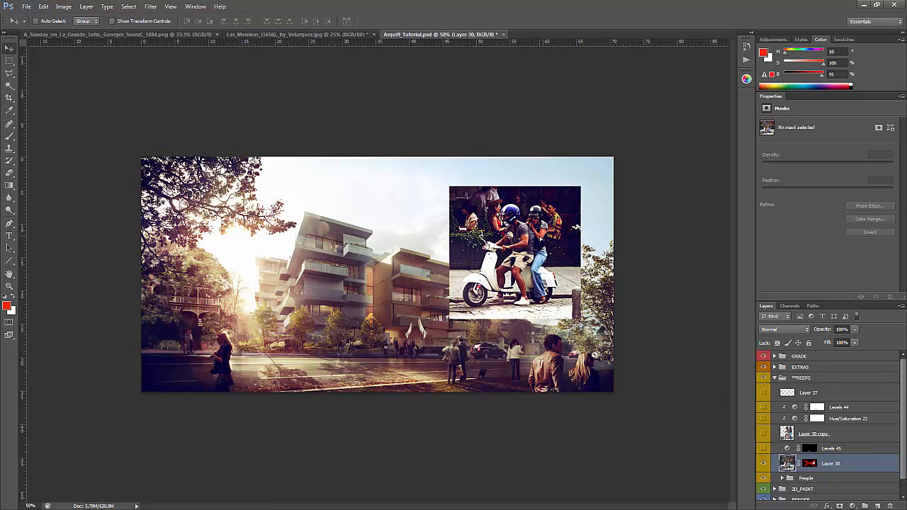
- Shrink and place the scooter photo on the street, checking it against the red guides
{"action": "left_click_drag", "start_coordinate": [513, 244], "coordinate": [459, 266]}
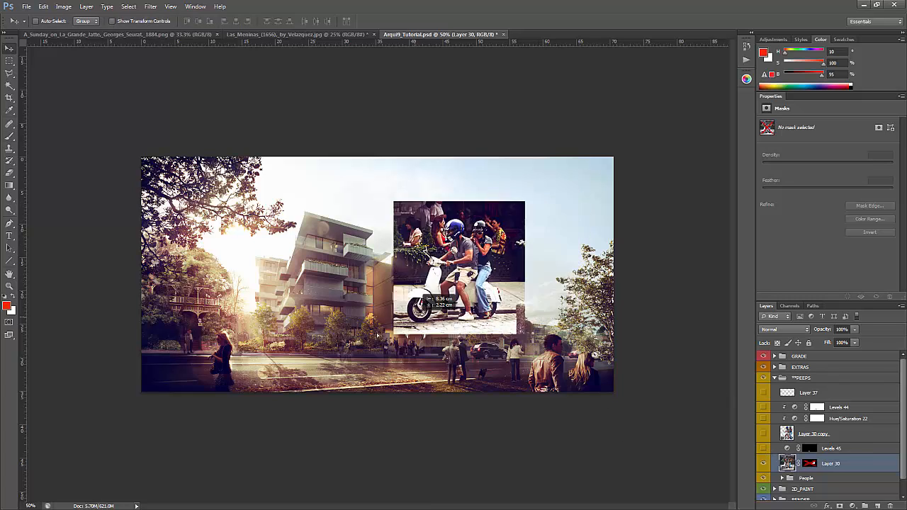
{"action": "left_click_drag", "start_coordinate": [459, 266], "coordinate": [328, 319]}
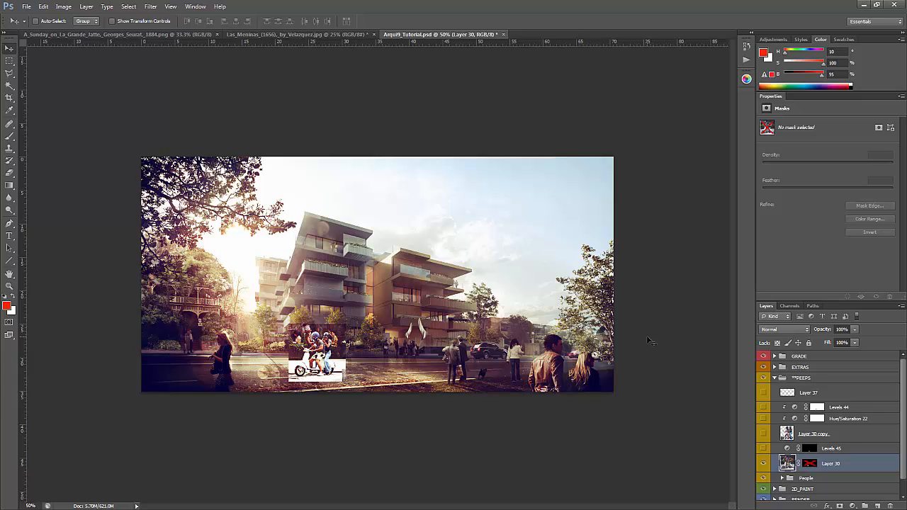
{"action": "left_click_drag", "start_coordinate": [316, 367], "coordinate": [330, 354]}
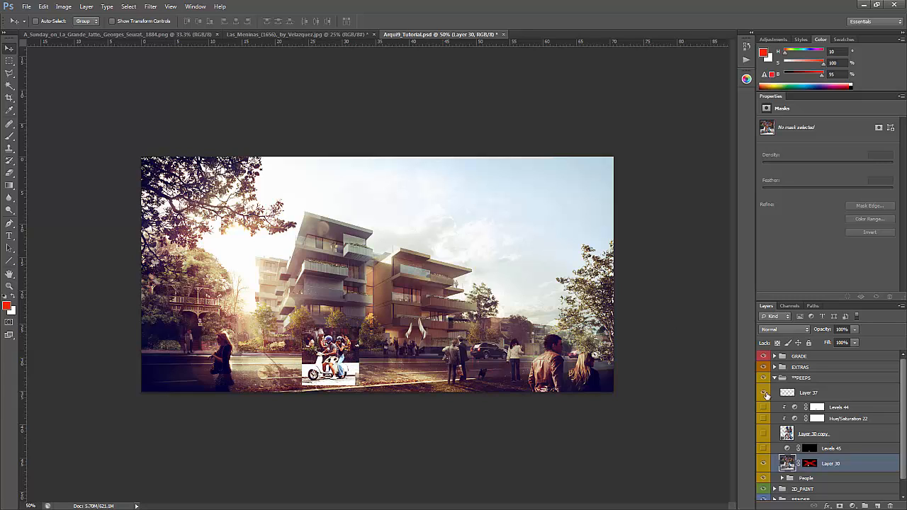
{"action": "left_click", "coordinate": [763, 392]}
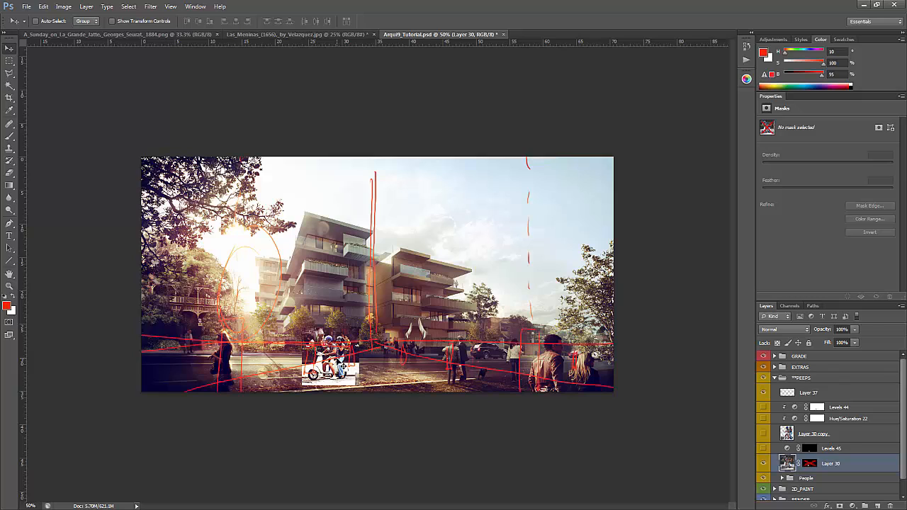
{"action": "left_click", "coordinate": [763, 392]}
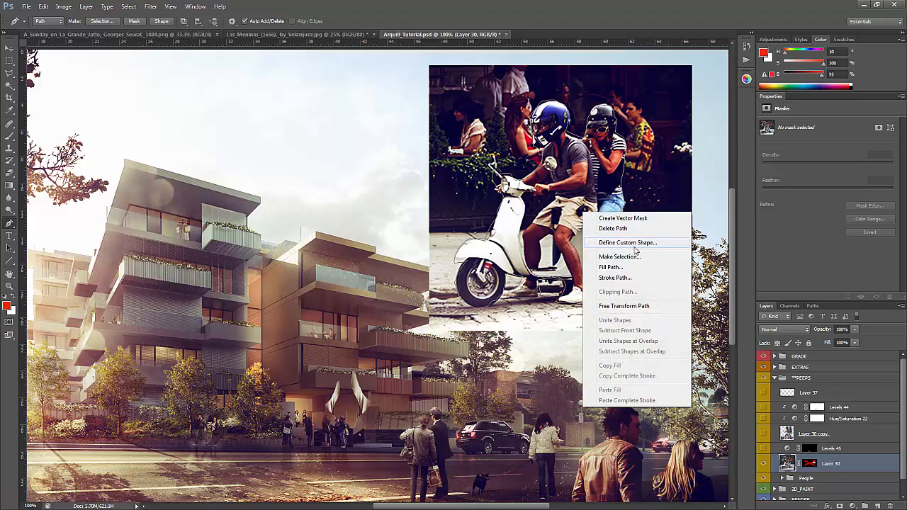
{"action": "mouse_move", "coordinate": [619, 256]}
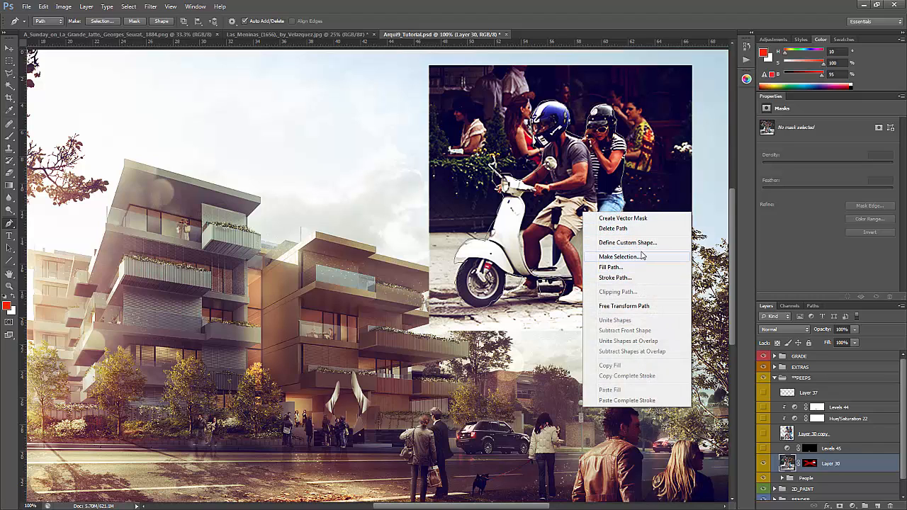
- Convert the scooter couple's outline path into a selection with 0 px feather
{"action": "left_click", "coordinate": [618, 257]}
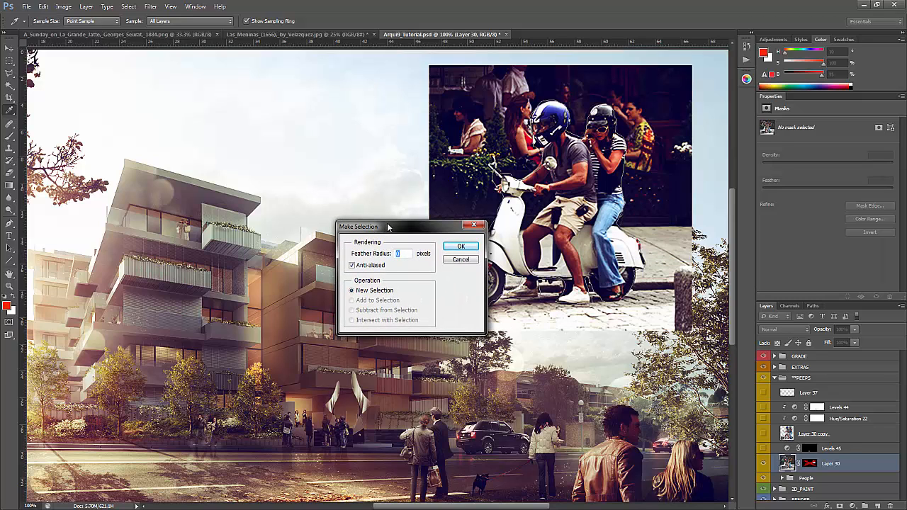
{"action": "left_click", "coordinate": [460, 246]}
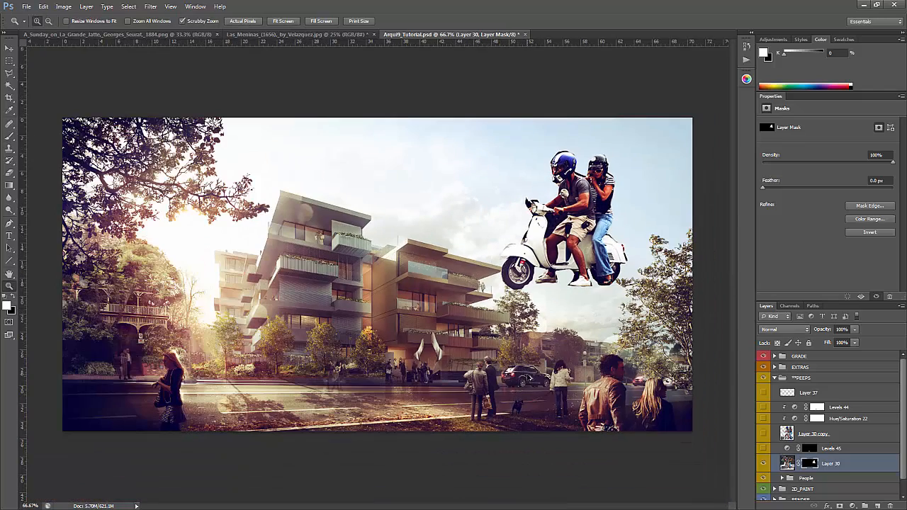
- Show the cut-out couple on the street and select Layer 37
{"action": "left_click", "coordinate": [764, 463]}
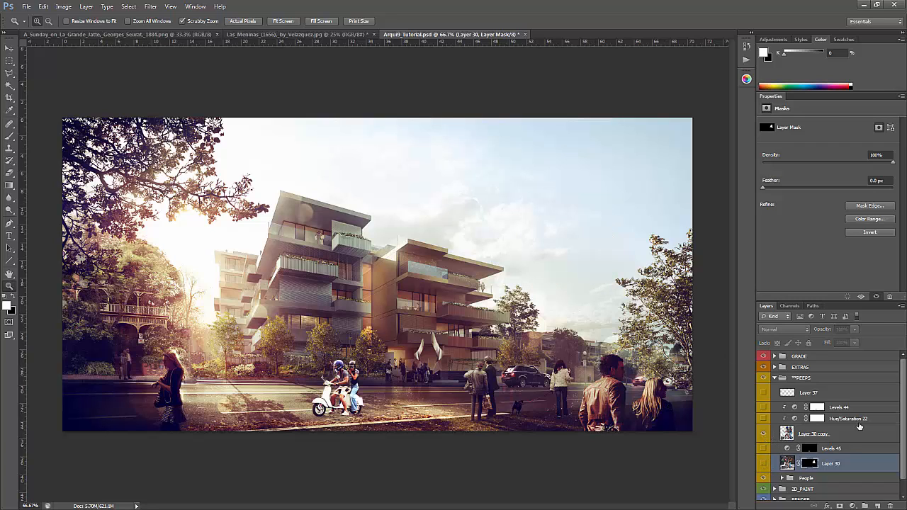
{"action": "left_click", "coordinate": [815, 433]}
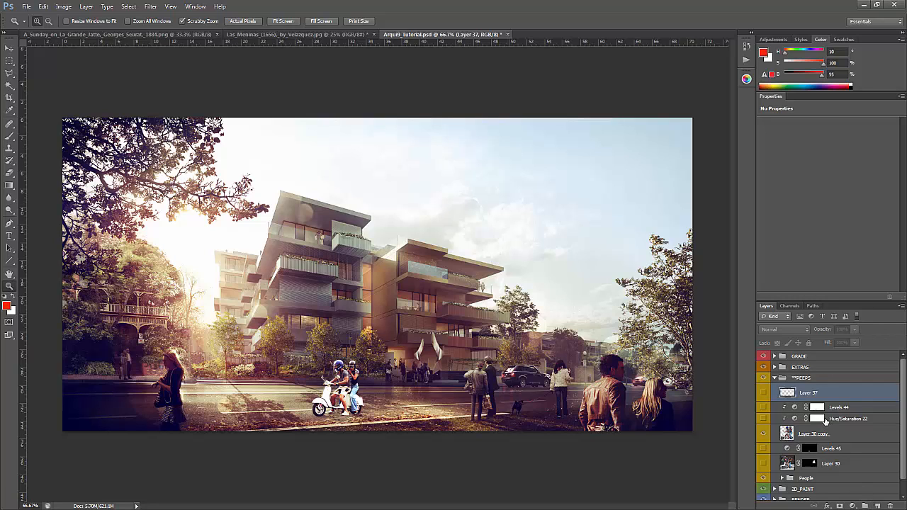
{"action": "mouse_move", "coordinate": [824, 360]}
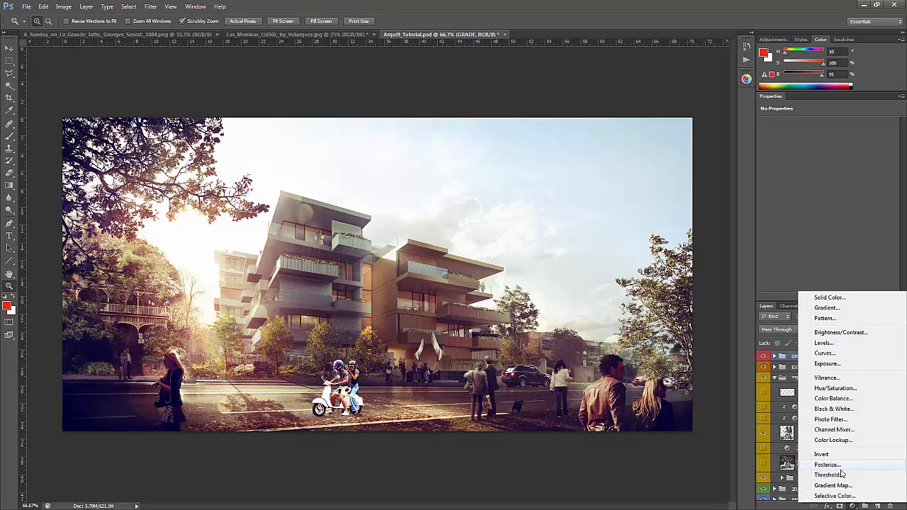
{"action": "mouse_move", "coordinate": [834, 409]}
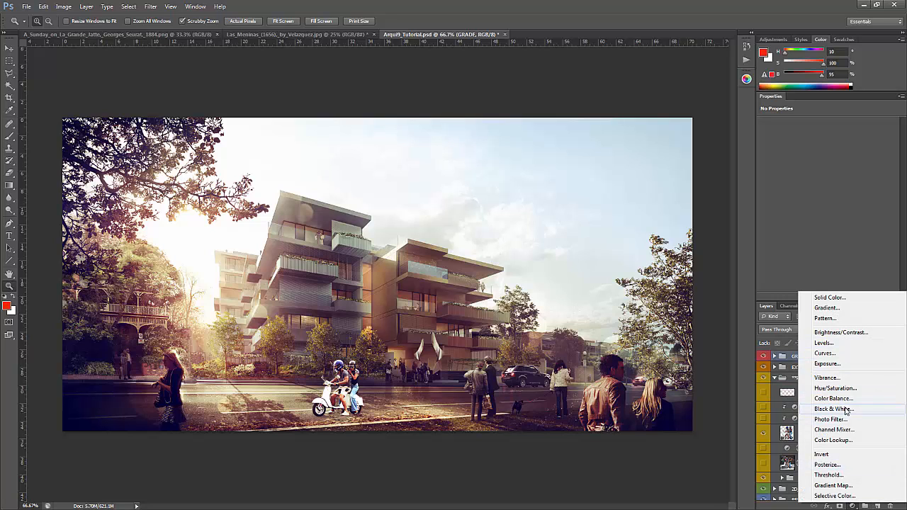
- Add a Black & White check layer and a Levels adjustment clipped to the couple's layer
{"action": "left_click", "coordinate": [833, 408]}
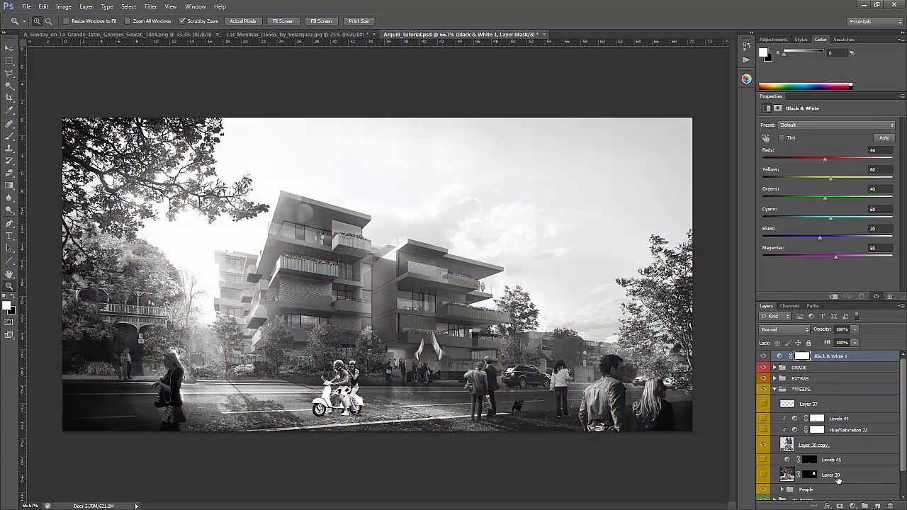
{"action": "left_click", "coordinate": [814, 445]}
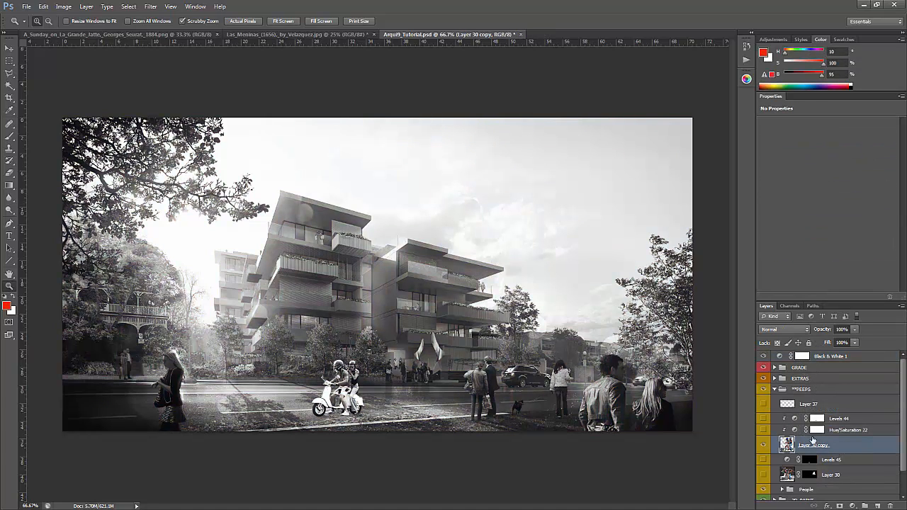
{"action": "left_click", "coordinate": [848, 430]}
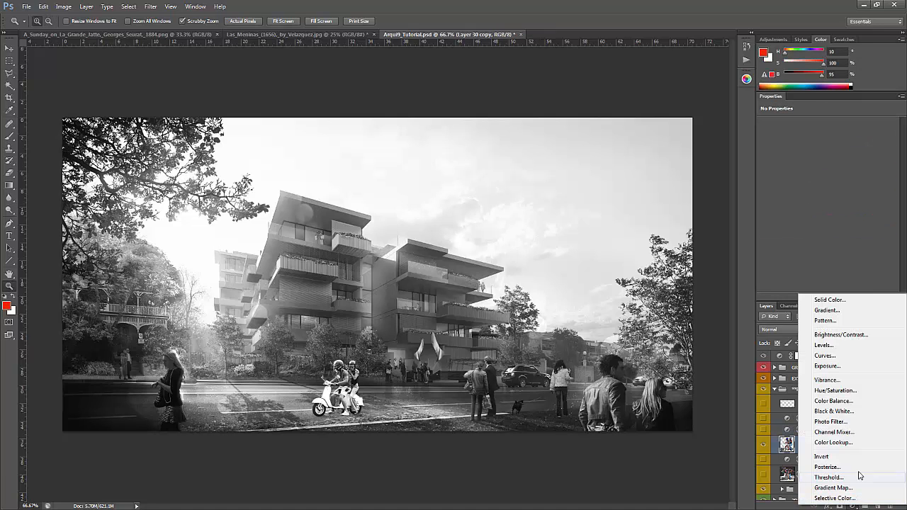
{"action": "left_click", "coordinate": [823, 345]}
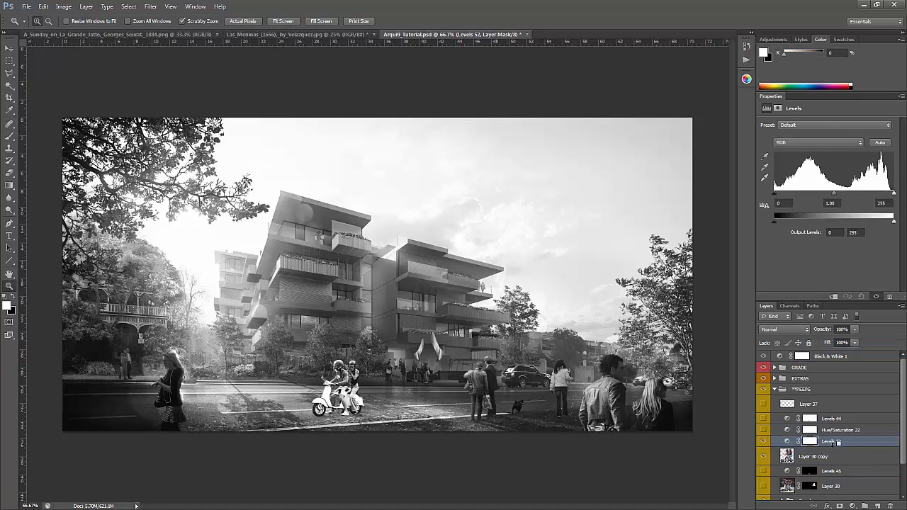
{"action": "left_click", "coordinate": [831, 441]}
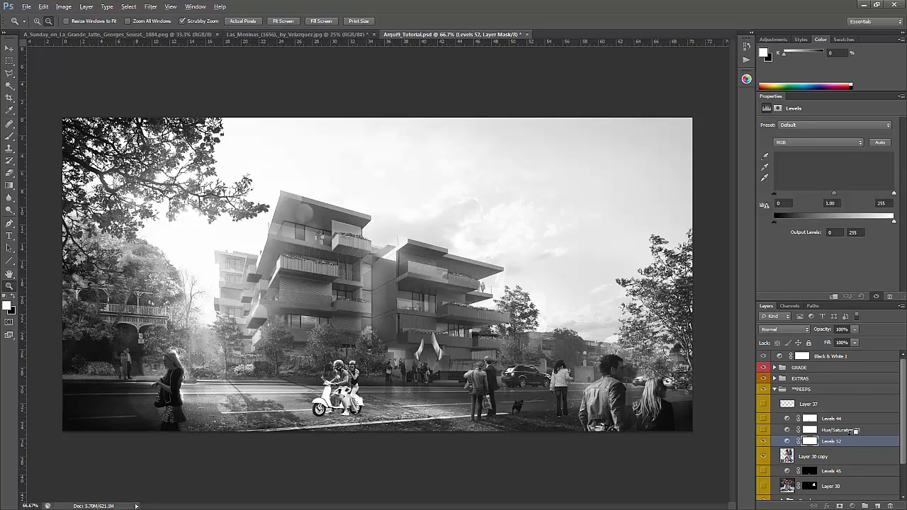
- Set Levels output to 11 and 120 with midtone 0.93, then turn off the black-and-white check
{"action": "left_click_drag", "start_coordinate": [894, 222], "coordinate": [853, 222]}
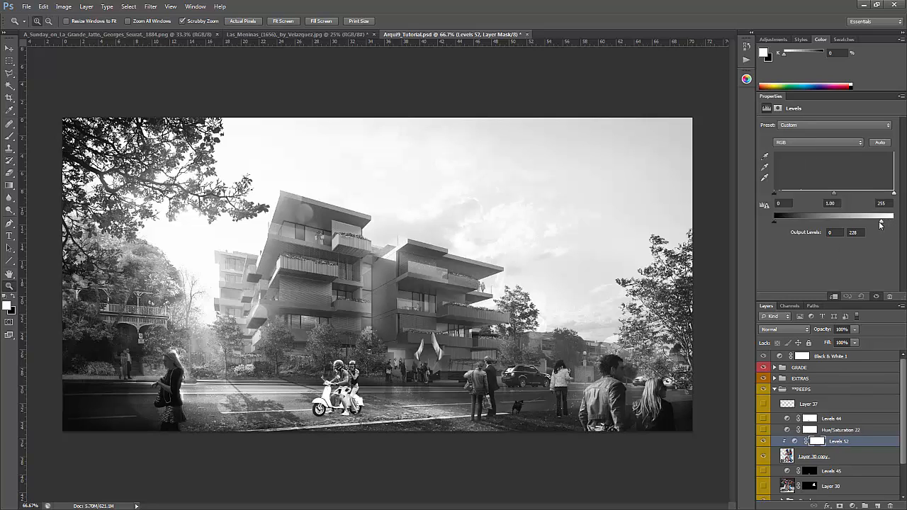
{"action": "left_click_drag", "start_coordinate": [893, 221], "coordinate": [844, 221]}
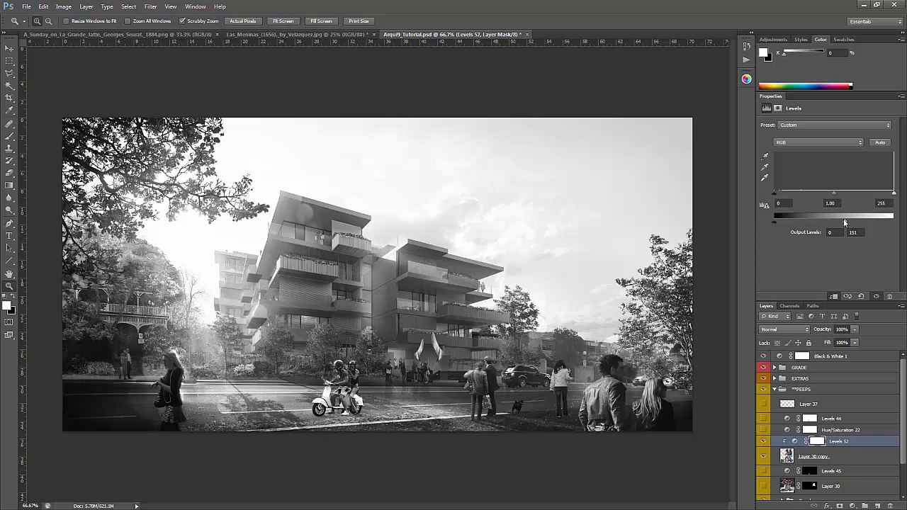
{"action": "left_click_drag", "start_coordinate": [845, 221], "coordinate": [842, 222]}
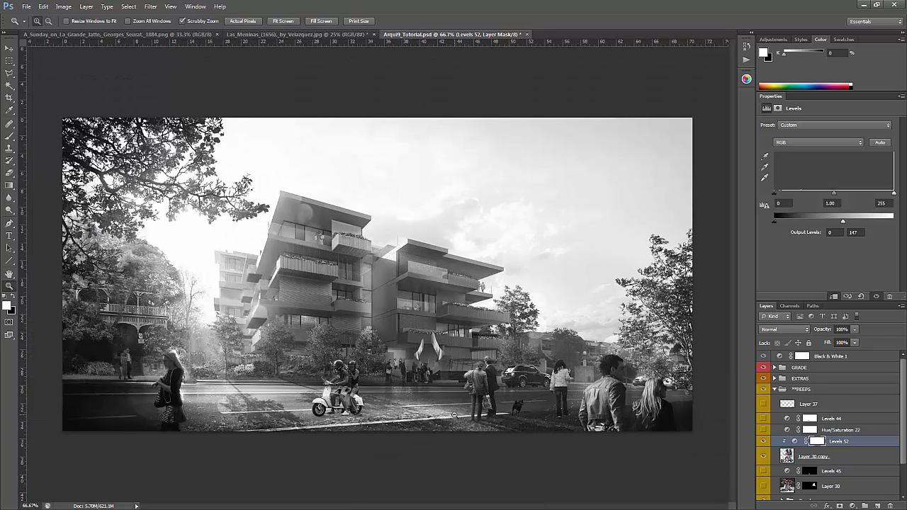
{"action": "left_click_drag", "start_coordinate": [859, 221], "coordinate": [841, 221]}
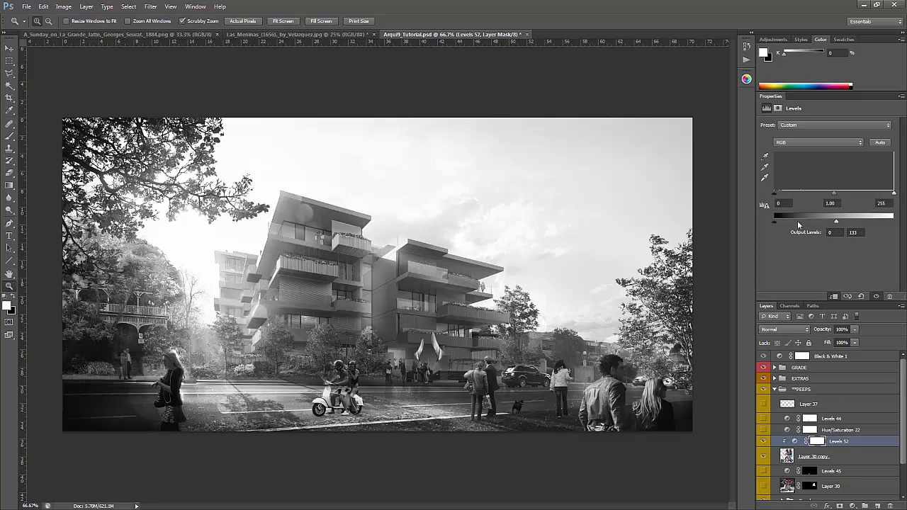
{"action": "left_click_drag", "start_coordinate": [775, 222], "coordinate": [792, 222]}
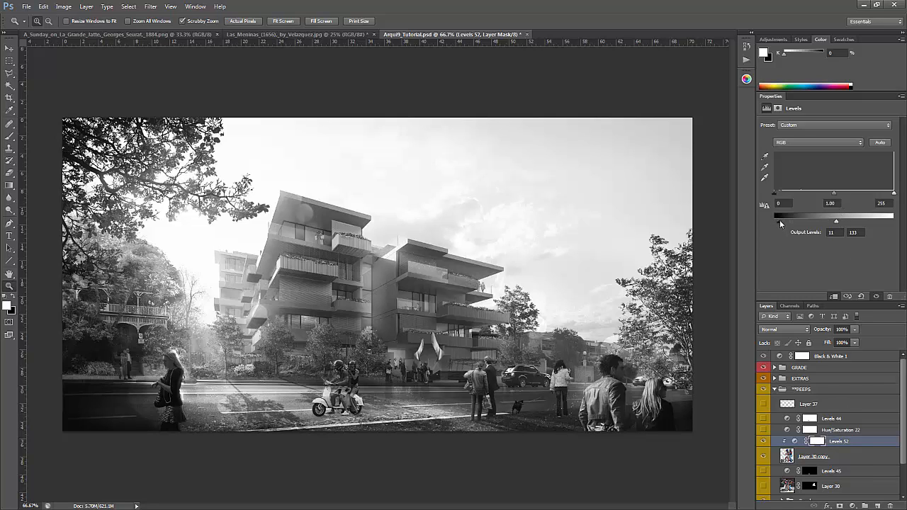
{"action": "mouse_move", "coordinate": [836, 220]}
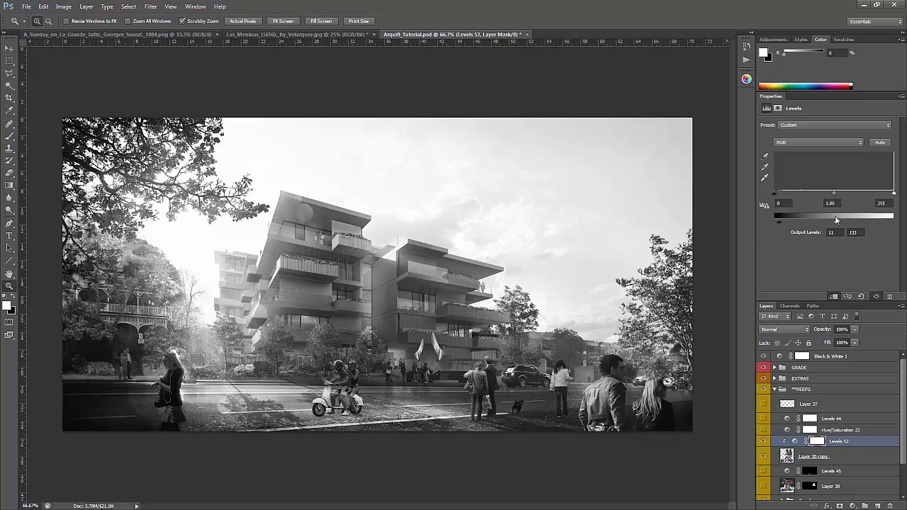
{"action": "left_click_drag", "start_coordinate": [873, 221], "coordinate": [853, 222]}
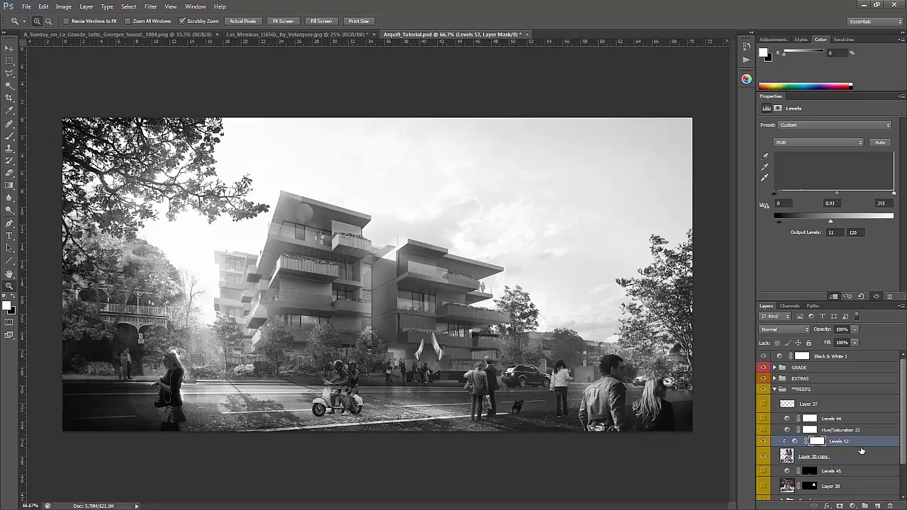
{"action": "left_click", "coordinate": [786, 356]}
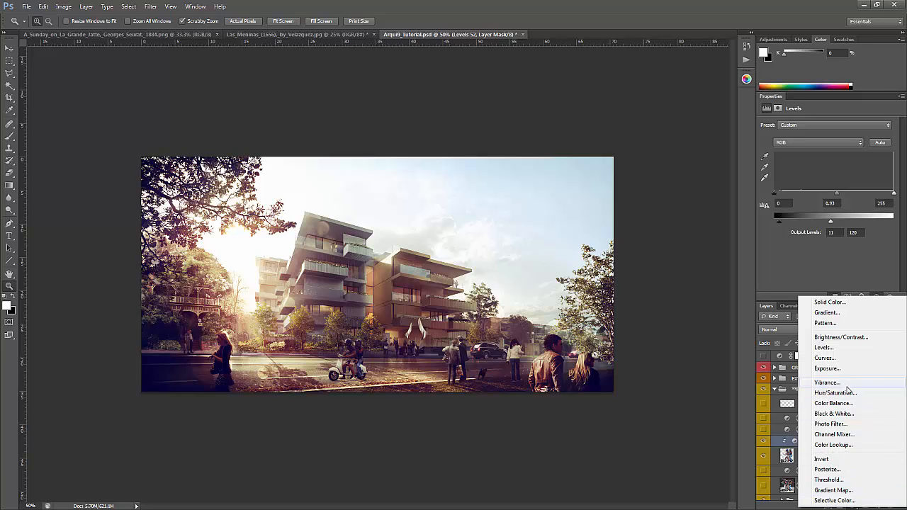
- Add a clipped Color Balance with midtones Cyan/Red -13 and Yellow/Blue +6
{"action": "left_click", "coordinate": [833, 403]}
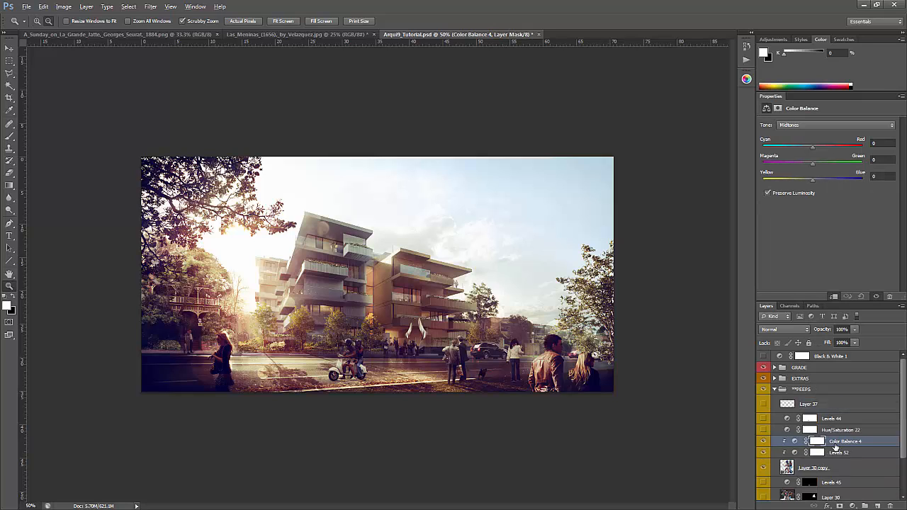
{"action": "left_click_drag", "start_coordinate": [813, 147], "coordinate": [804, 147]}
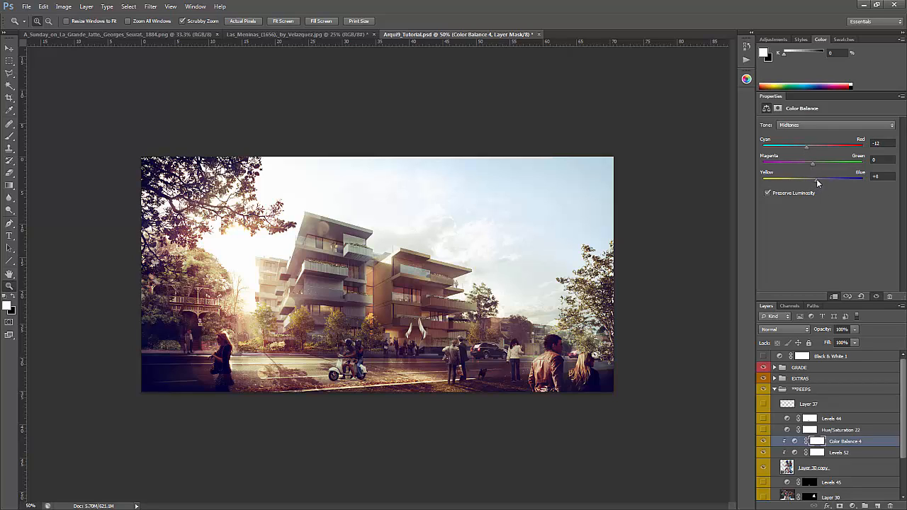
{"action": "left_click_drag", "start_coordinate": [807, 147], "coordinate": [803, 148]}
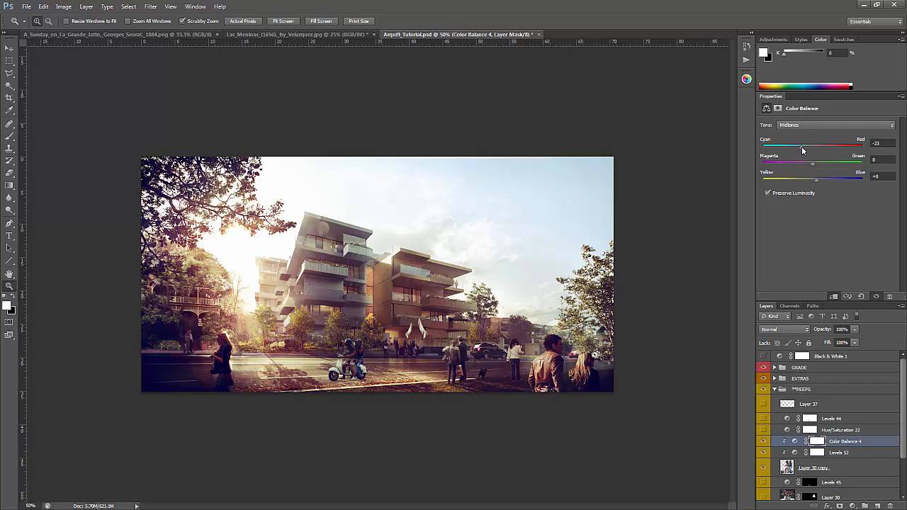
{"action": "left_click_drag", "start_coordinate": [801, 143], "coordinate": [807, 143]}
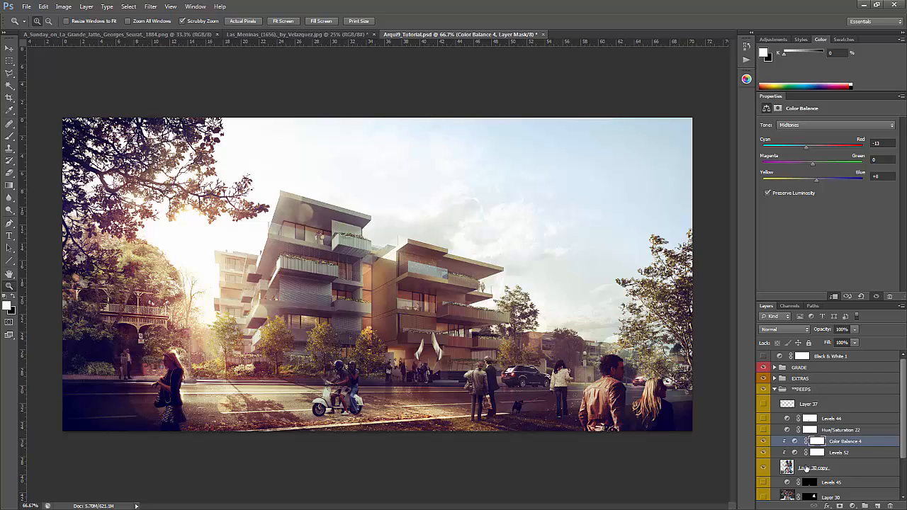
{"action": "scroll", "scroll_direction": "down", "scroll_amount": 3}
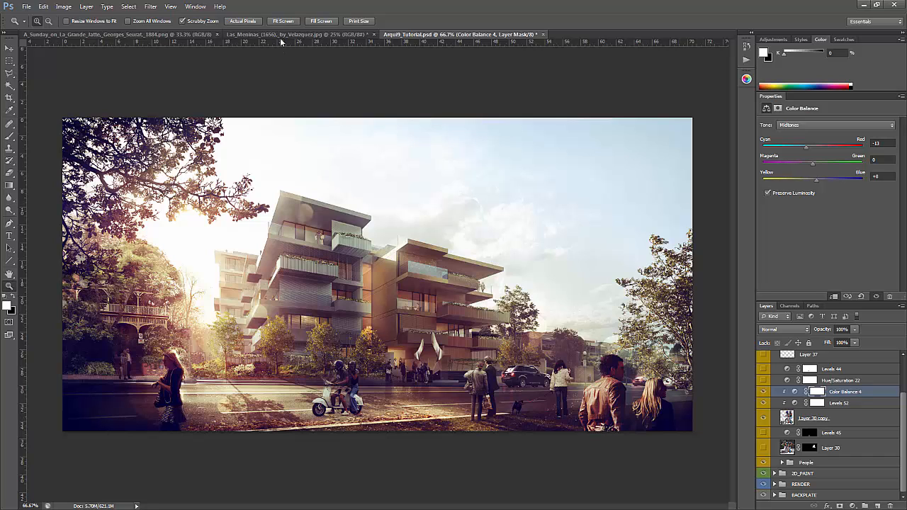
{"action": "left_click", "coordinate": [276, 34]}
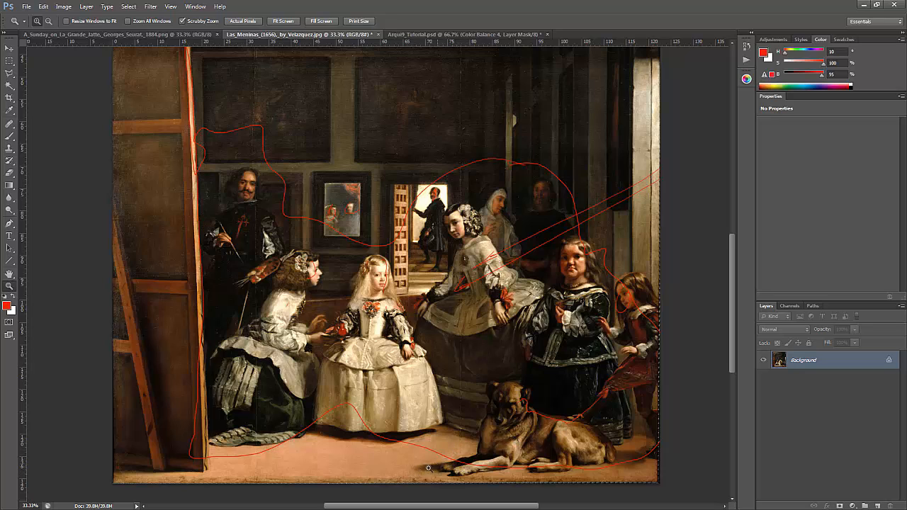
{"action": "mouse_move", "coordinate": [536, 391]}
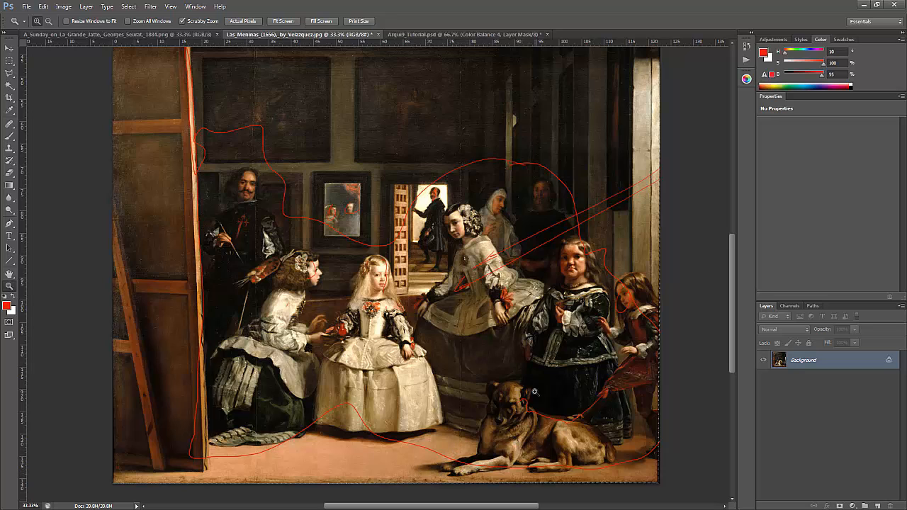
{"action": "left_click", "coordinate": [460, 34]}
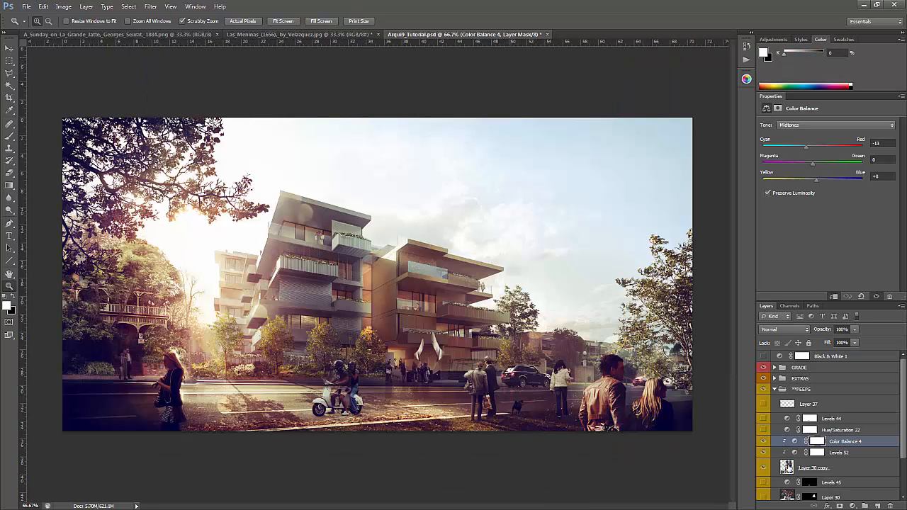
- Duplicate the couple cutout, distort it flat onto the road, blacken it, and set Fill to 52%
{"action": "left_click", "coordinate": [815, 445]}
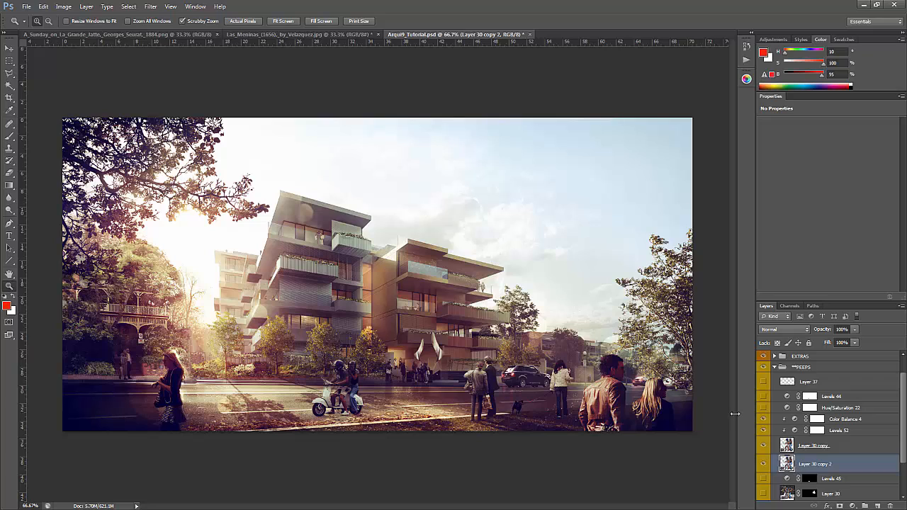
{"action": "right_click", "coordinate": [343, 379]}
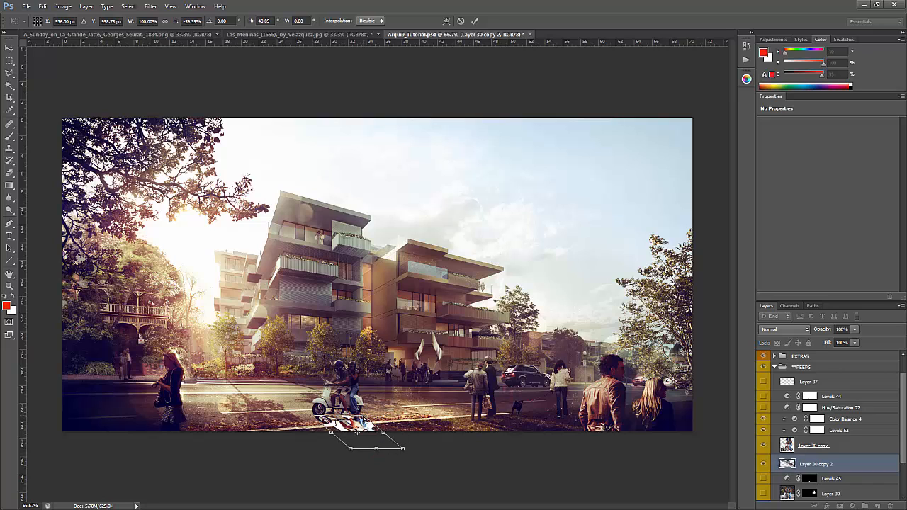
{"action": "left_click_drag", "start_coordinate": [401, 433], "coordinate": [402, 451]}
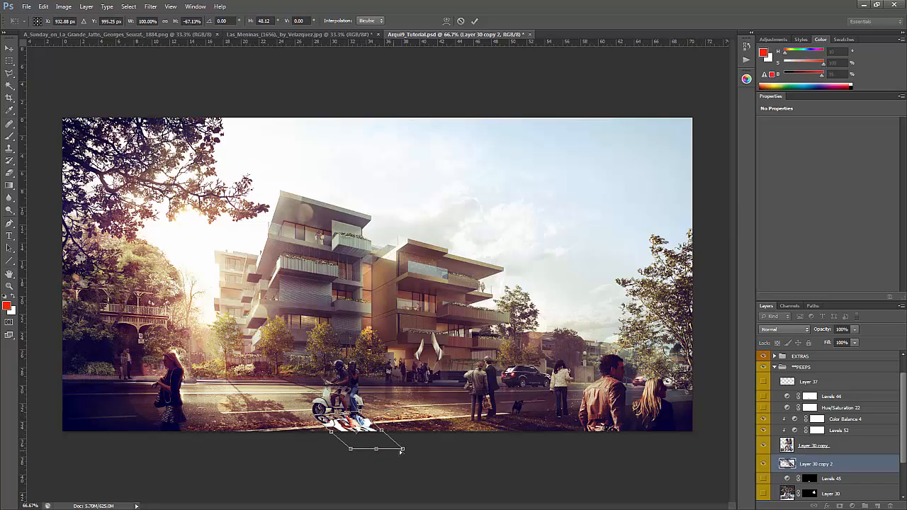
{"action": "left_click_drag", "start_coordinate": [401, 449], "coordinate": [432, 445]}
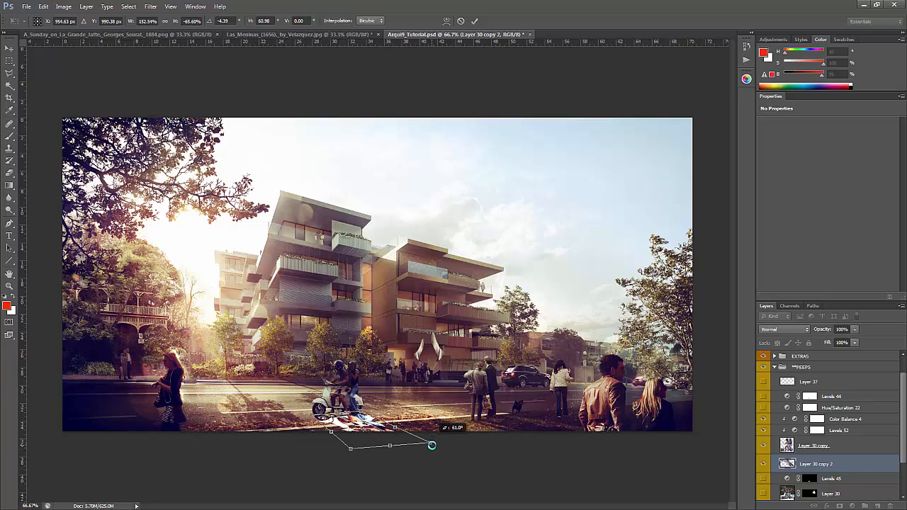
{"action": "left_click_drag", "start_coordinate": [432, 445], "coordinate": [429, 443]}
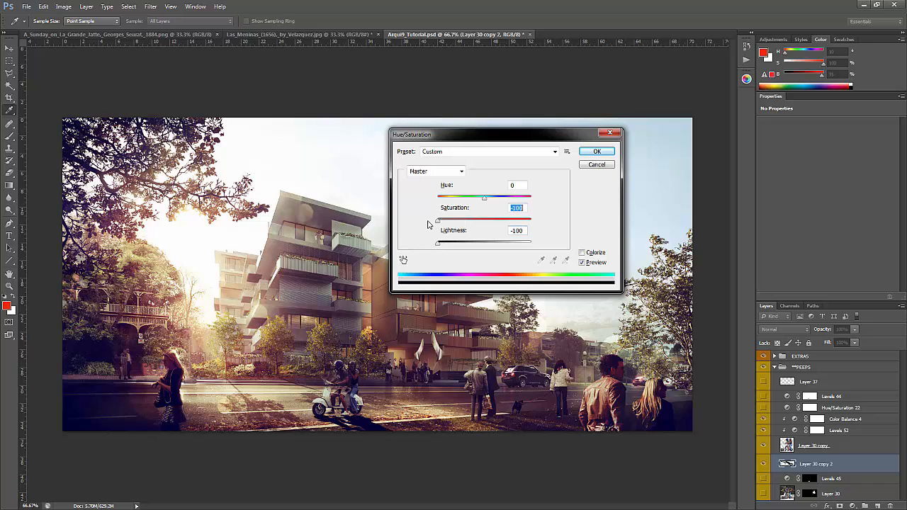
{"action": "left_click", "coordinate": [596, 164]}
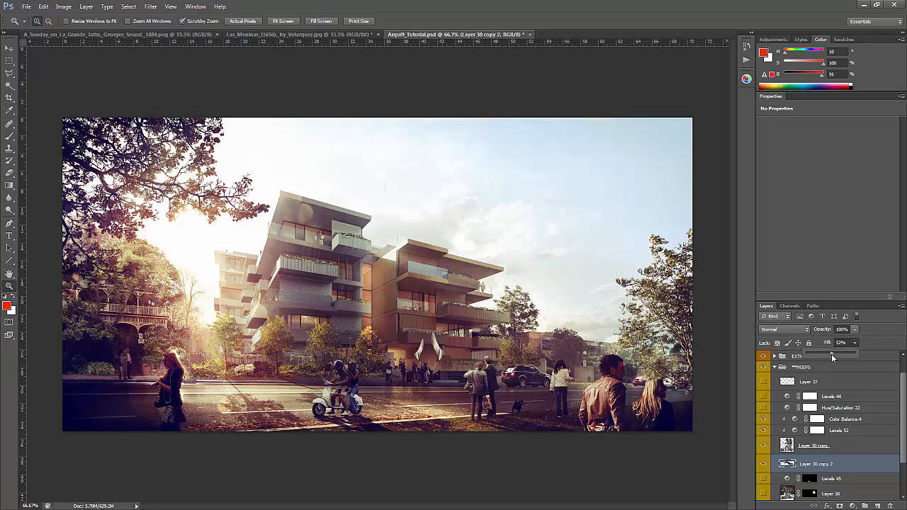
{"action": "left_click_drag", "start_coordinate": [833, 354], "coordinate": [822, 354]}
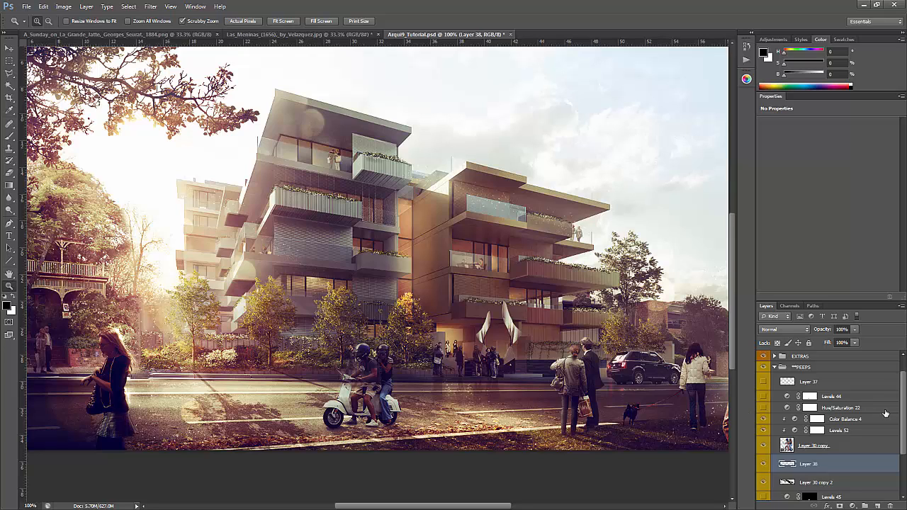
- Select the scooter couple's Color Balance 4 adjustment layer
{"action": "left_click", "coordinate": [843, 419]}
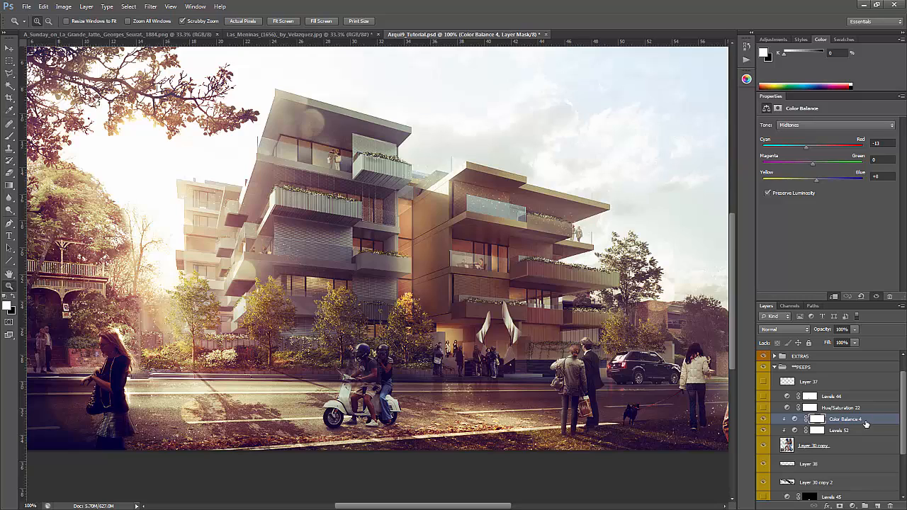
{"action": "mouse_move", "coordinate": [853, 470]}
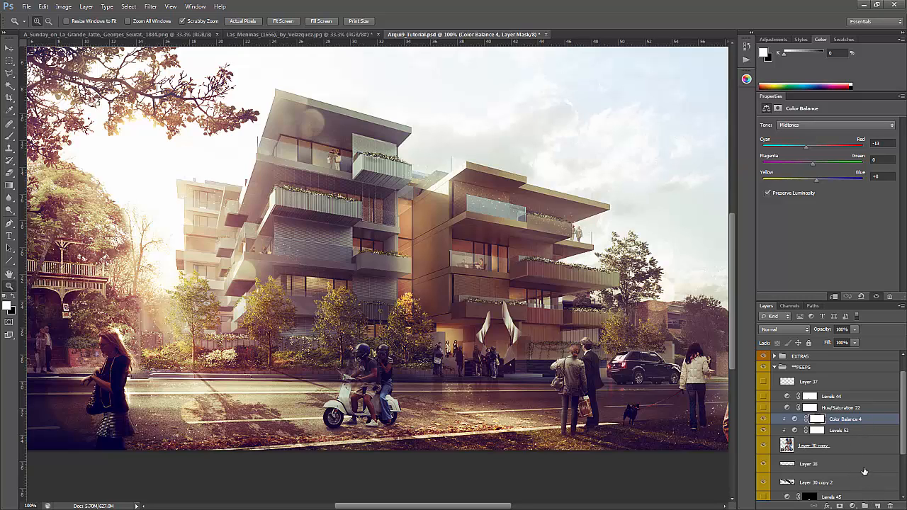
- Add a new layer above Color Balance 4 and name it 'rimlight'
{"action": "left_click", "coordinate": [808, 423]}
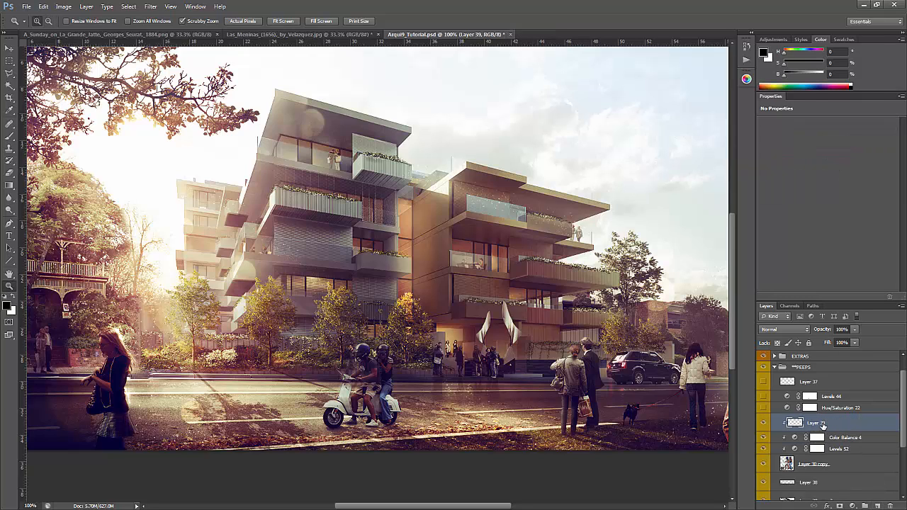
{"action": "double_click", "coordinate": [818, 423]}
{"action": "type", "text": "midlight"}
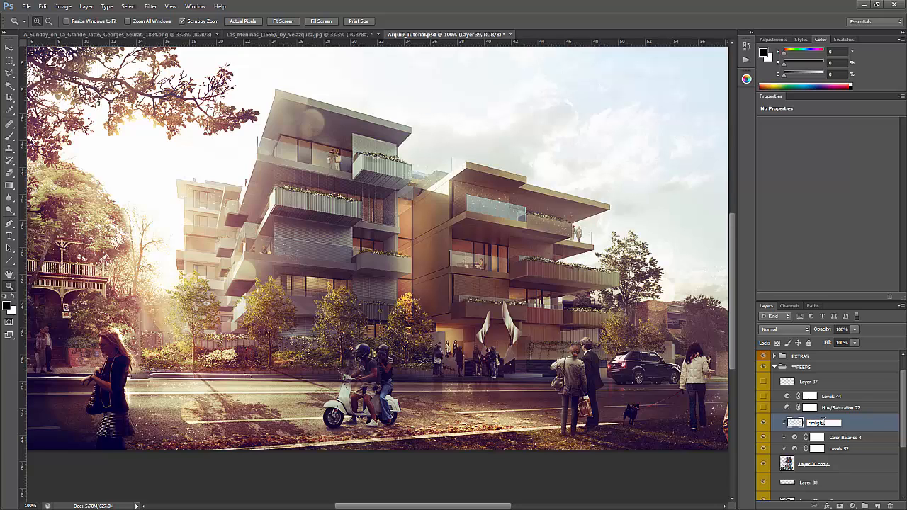
{"action": "left_click", "coordinate": [779, 329]}
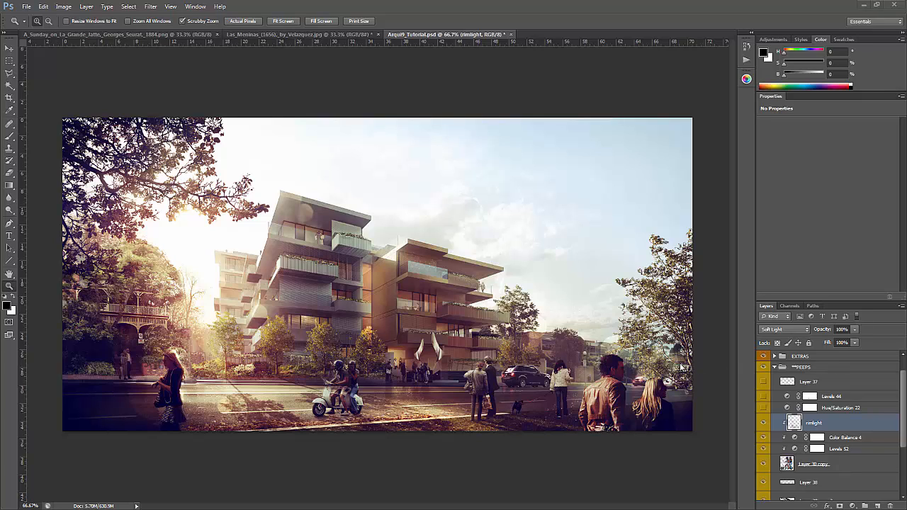
{"action": "mouse_move", "coordinate": [700, 355]}
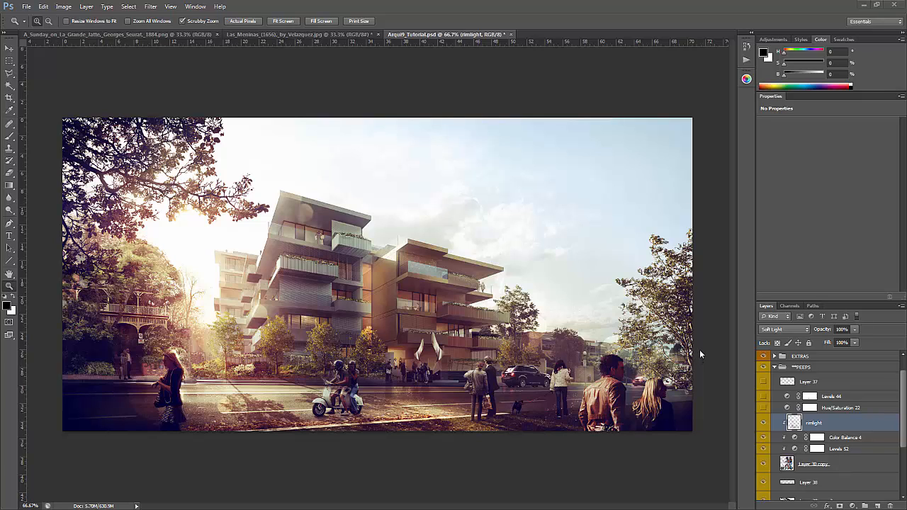
{"action": "mouse_move", "coordinate": [748, 348]}
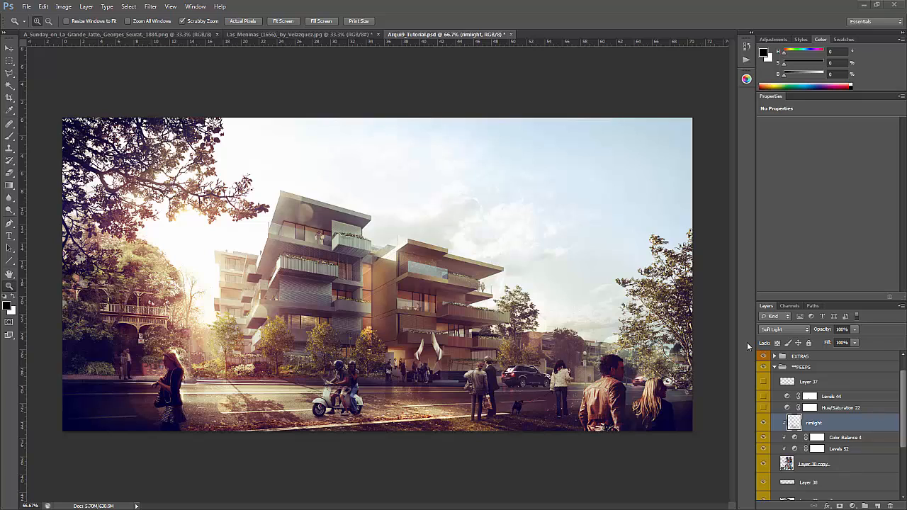
{"action": "mouse_move", "coordinate": [744, 349]}
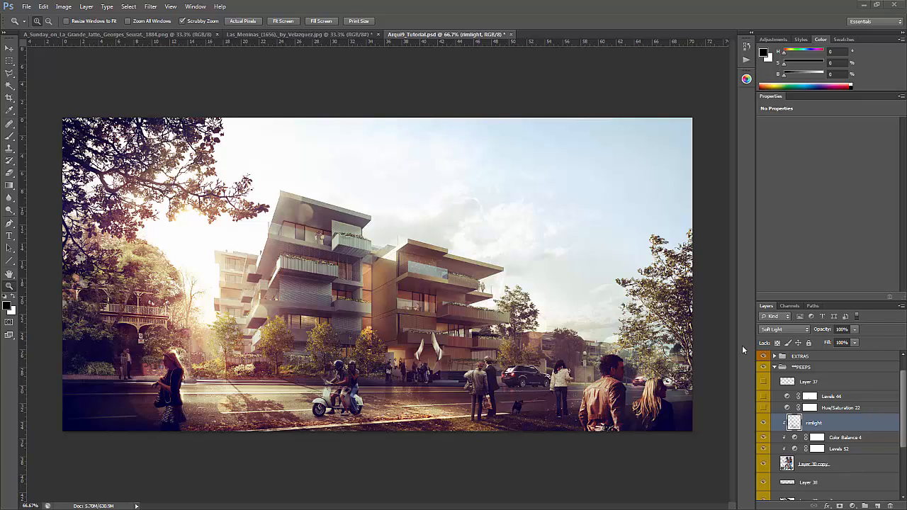